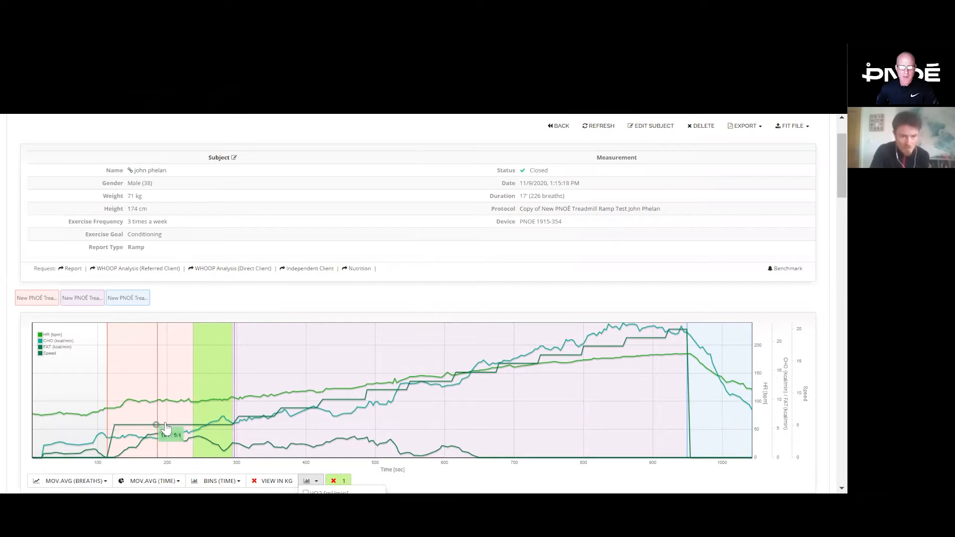
mouse_move(240, 424)
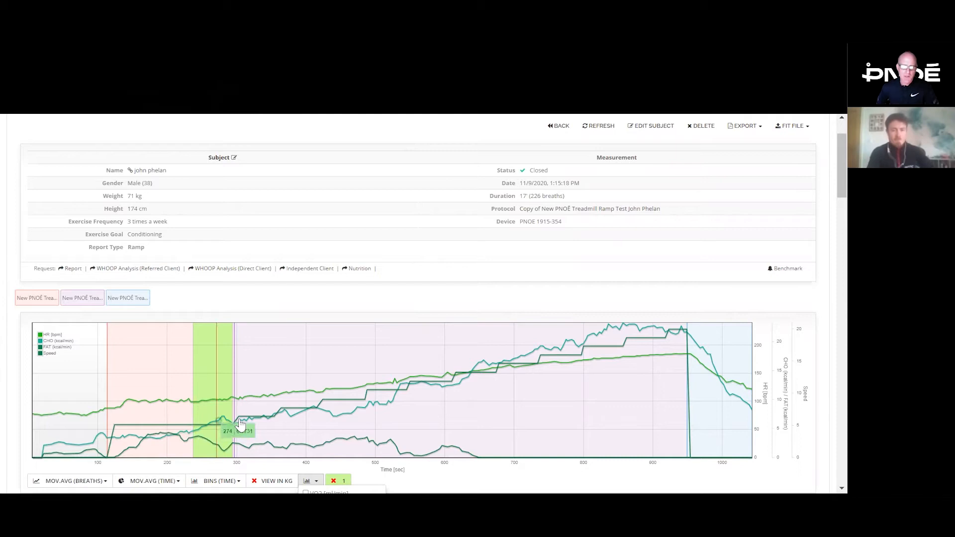
mouse_move(299, 407)
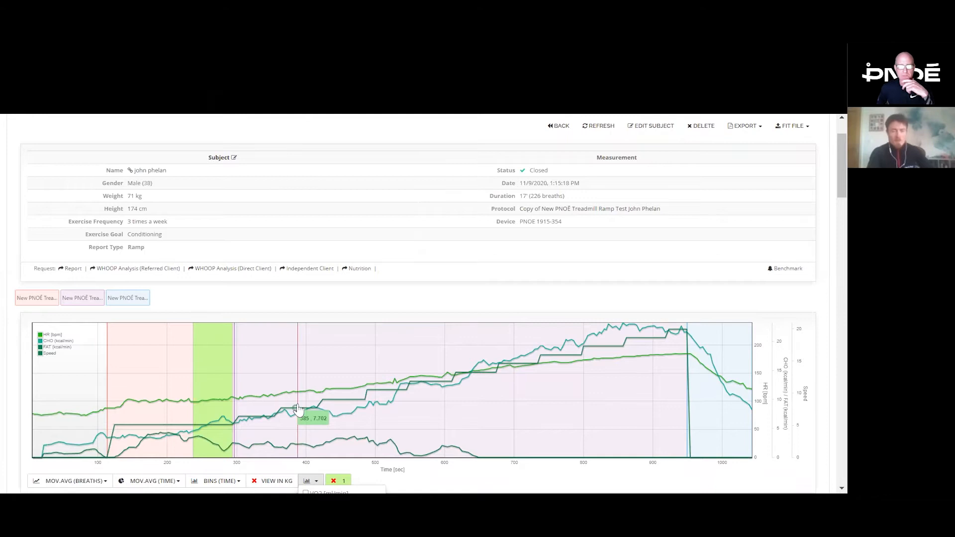
mouse_move(170, 430)
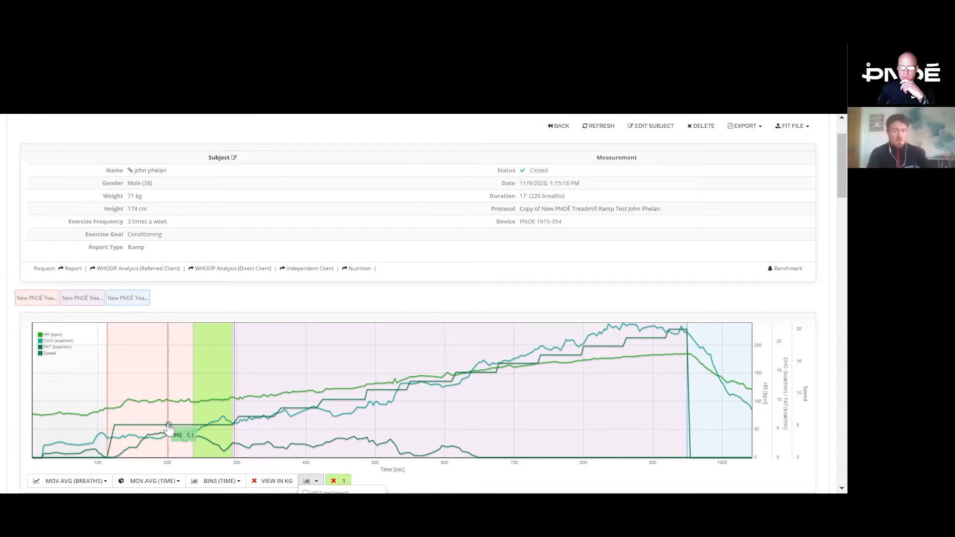
mouse_move(249, 401)
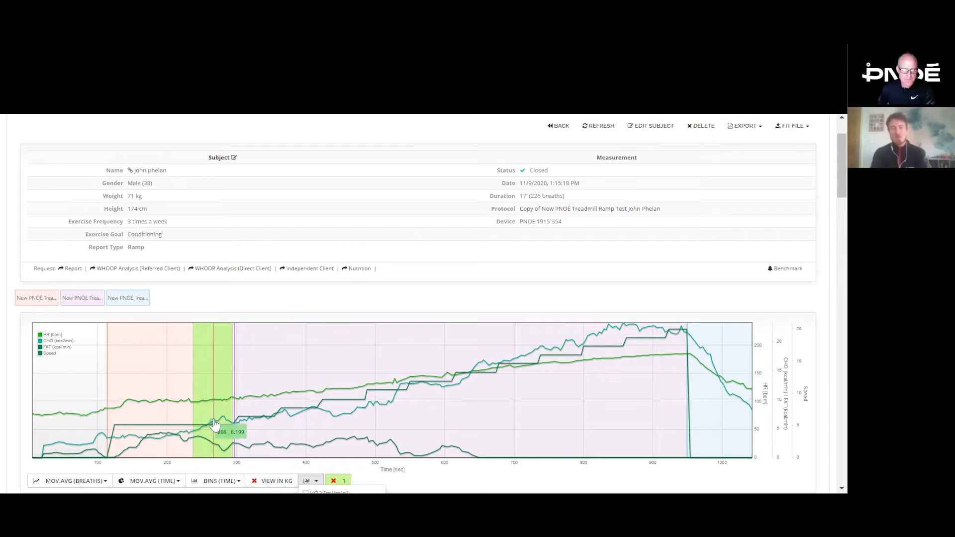
mouse_move(153, 438)
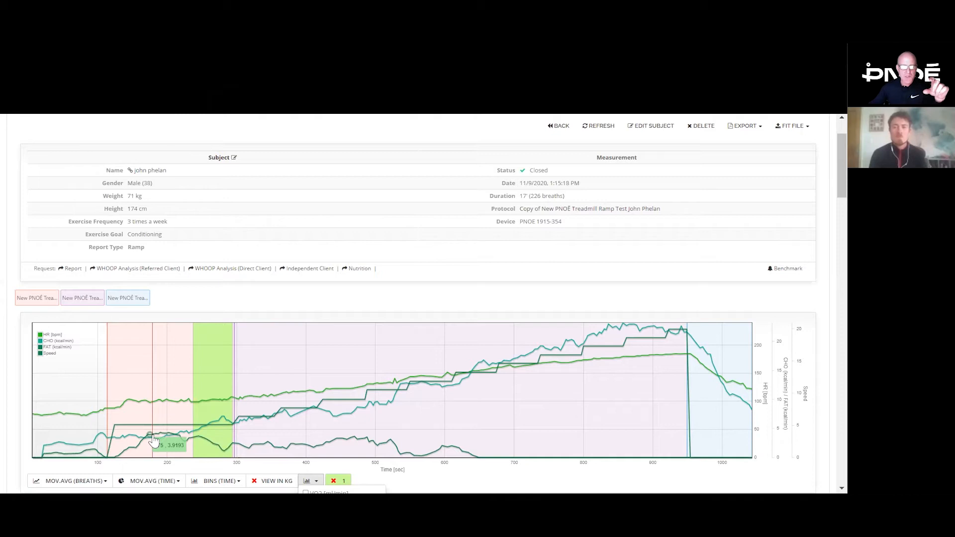
mouse_move(177, 441)
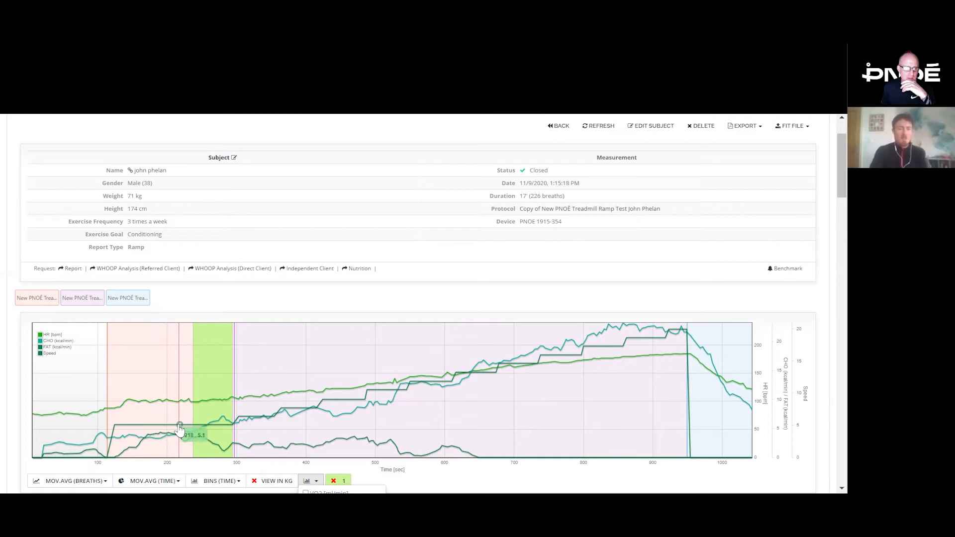
mouse_move(177, 405)
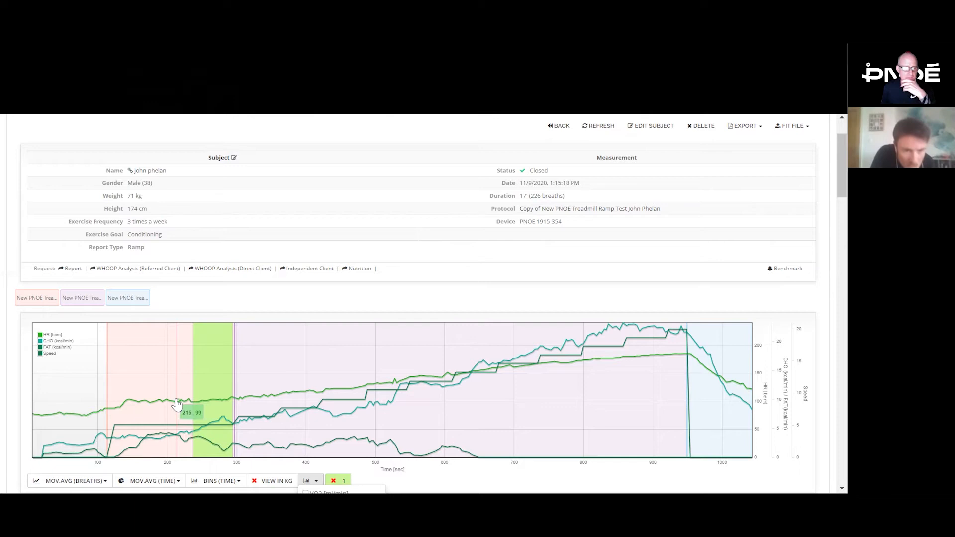
mouse_move(198, 408)
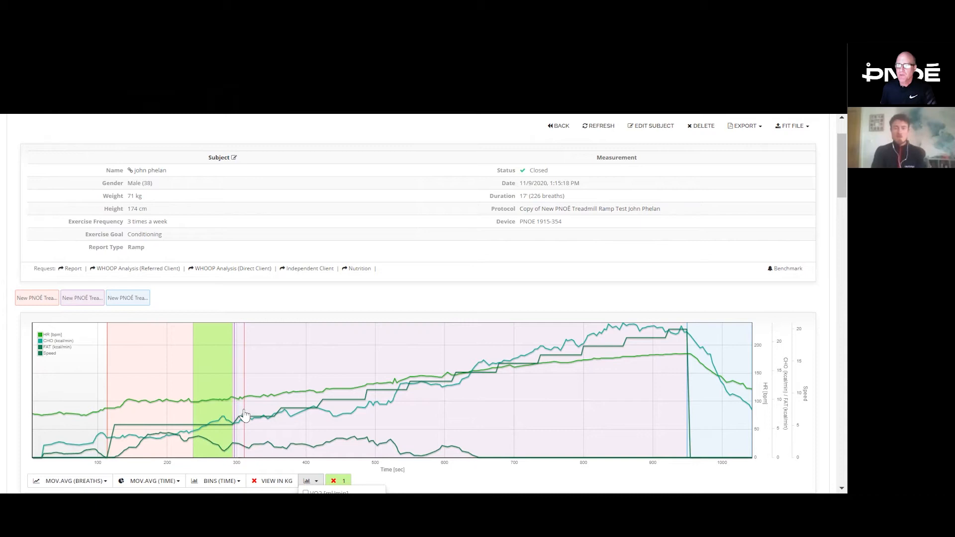
mouse_move(243, 416)
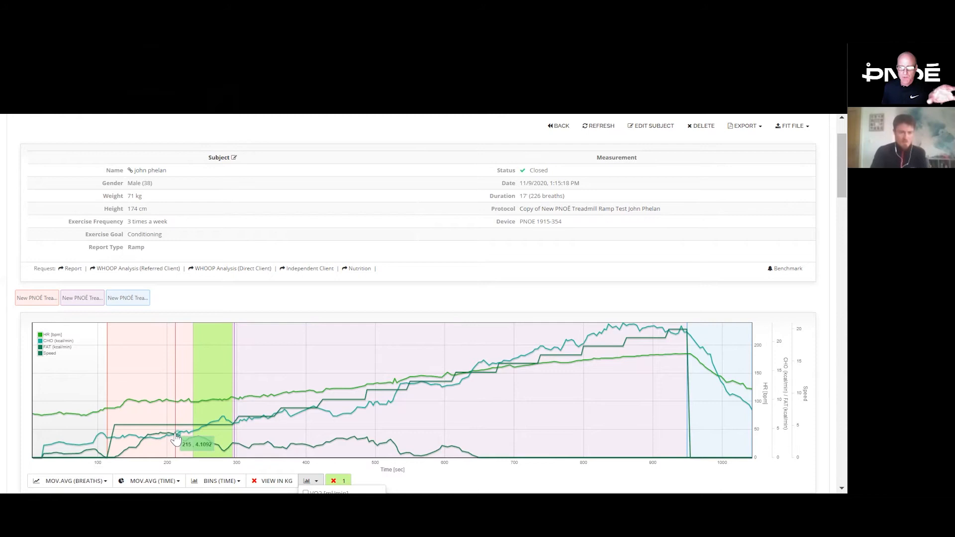
mouse_move(154, 437)
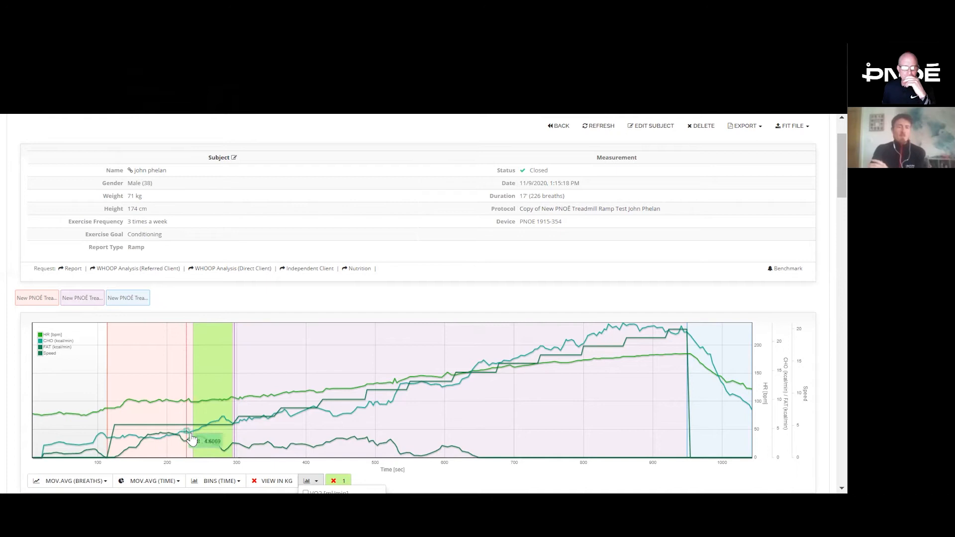
mouse_move(192, 439)
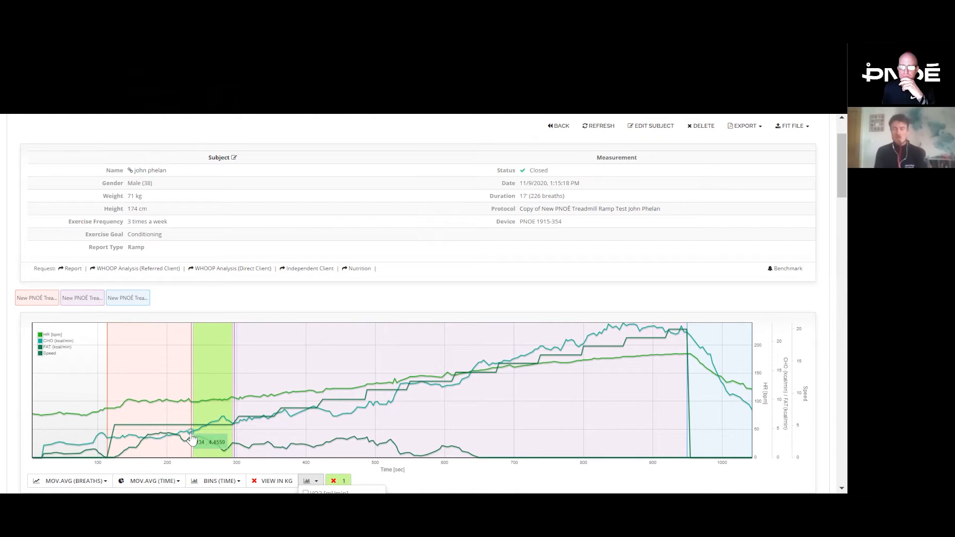
mouse_move(250, 437)
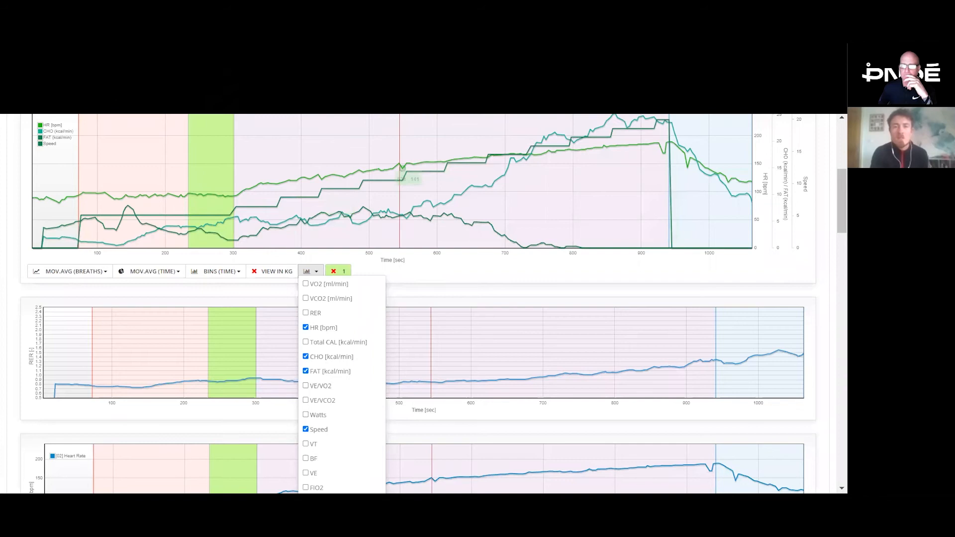
Close the chart-variable list, keeping HR, CHO, FAT and Speed plotted on the retest chart
left_click(355, 240)
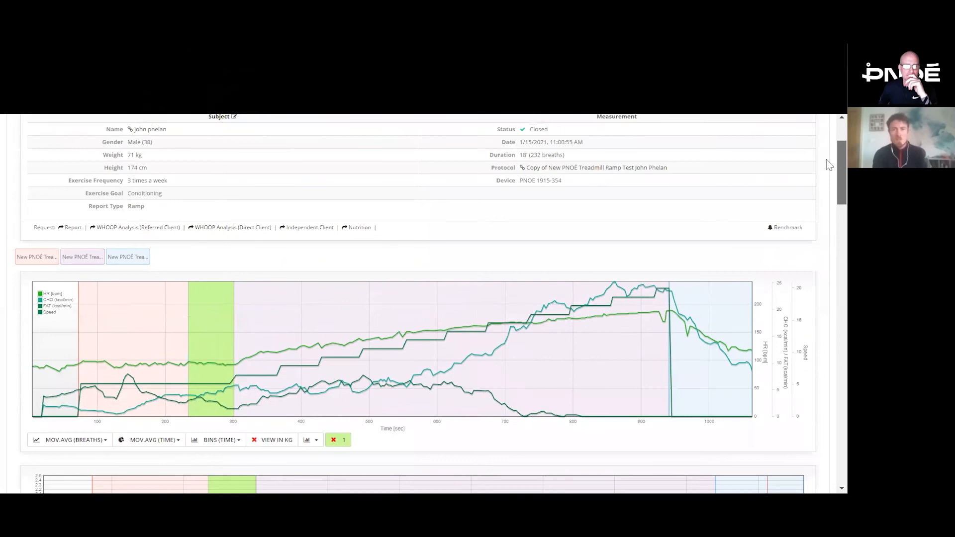
scroll("down", 3)
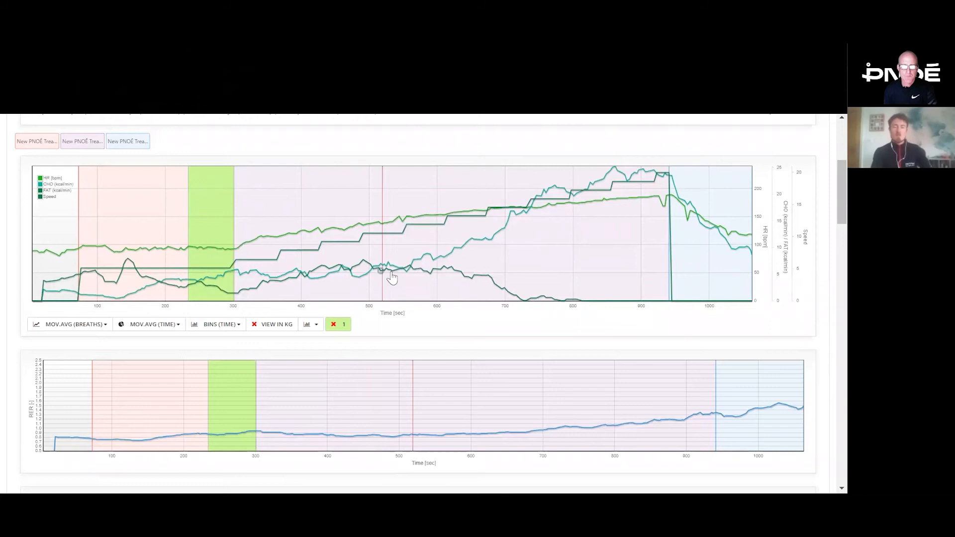
mouse_move(367, 270)
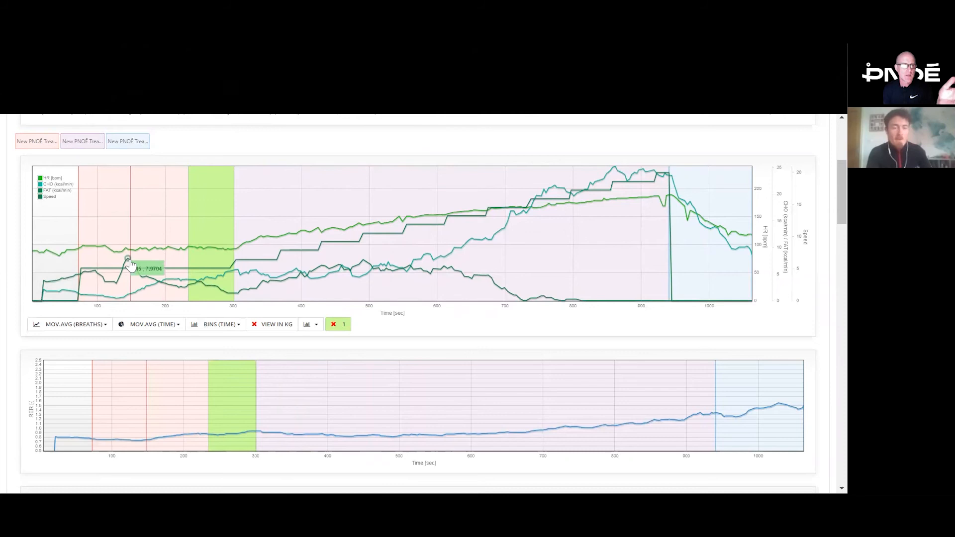
mouse_move(89, 279)
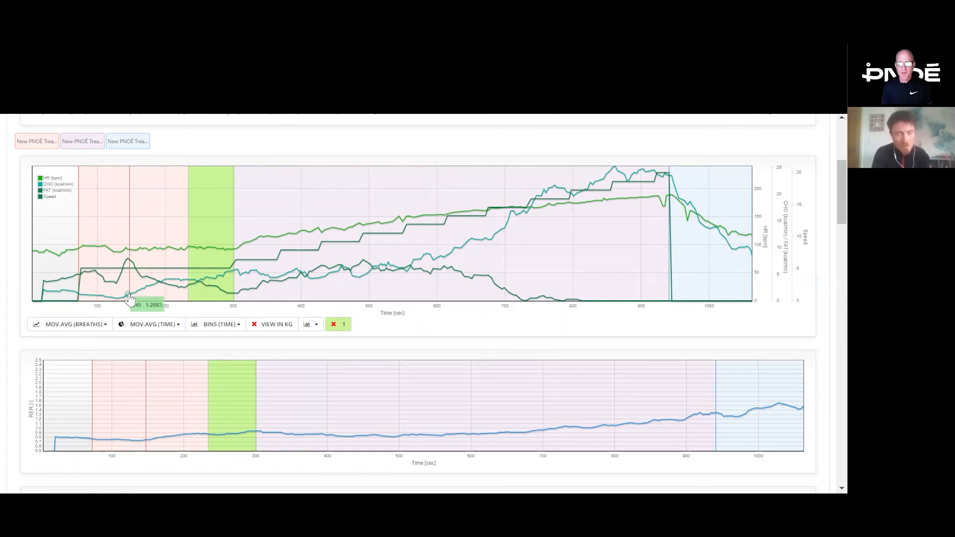
mouse_move(286, 284)
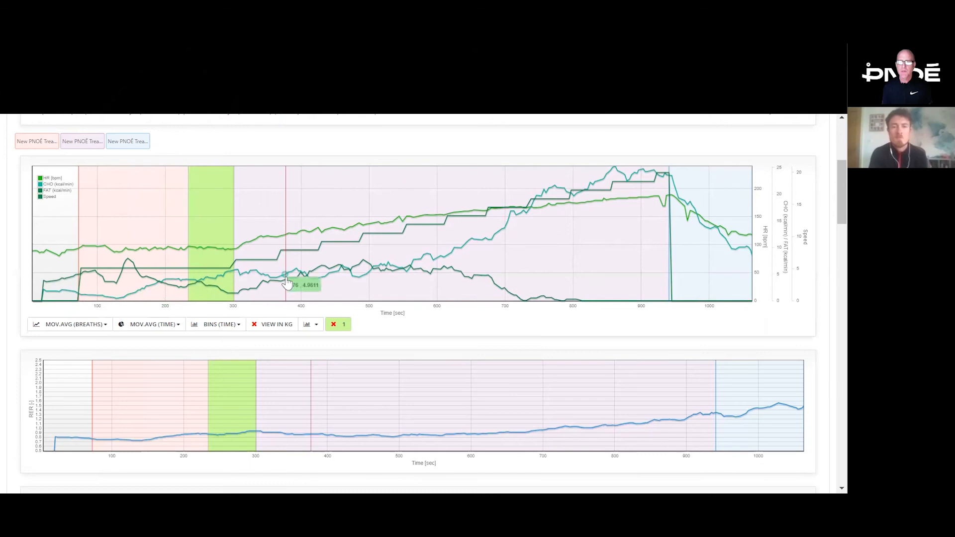
mouse_move(419, 229)
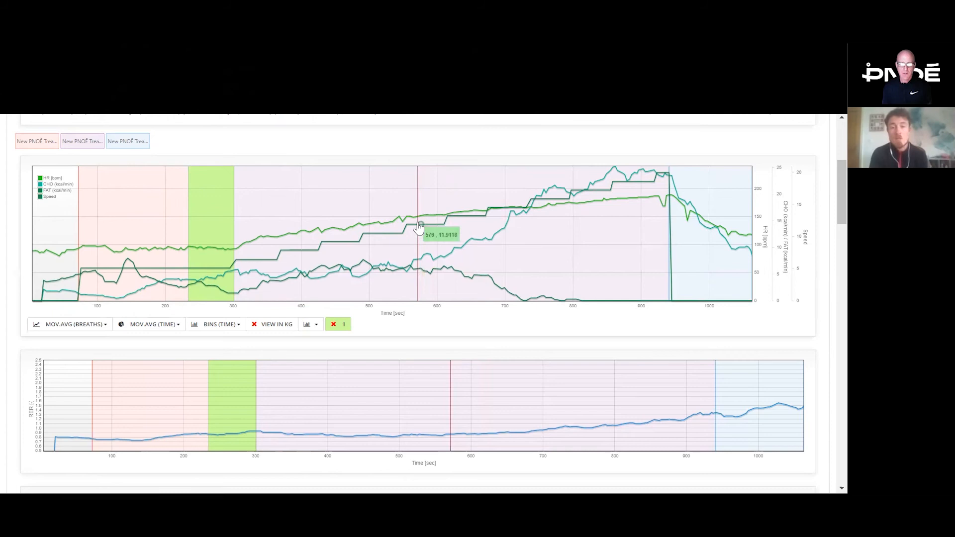